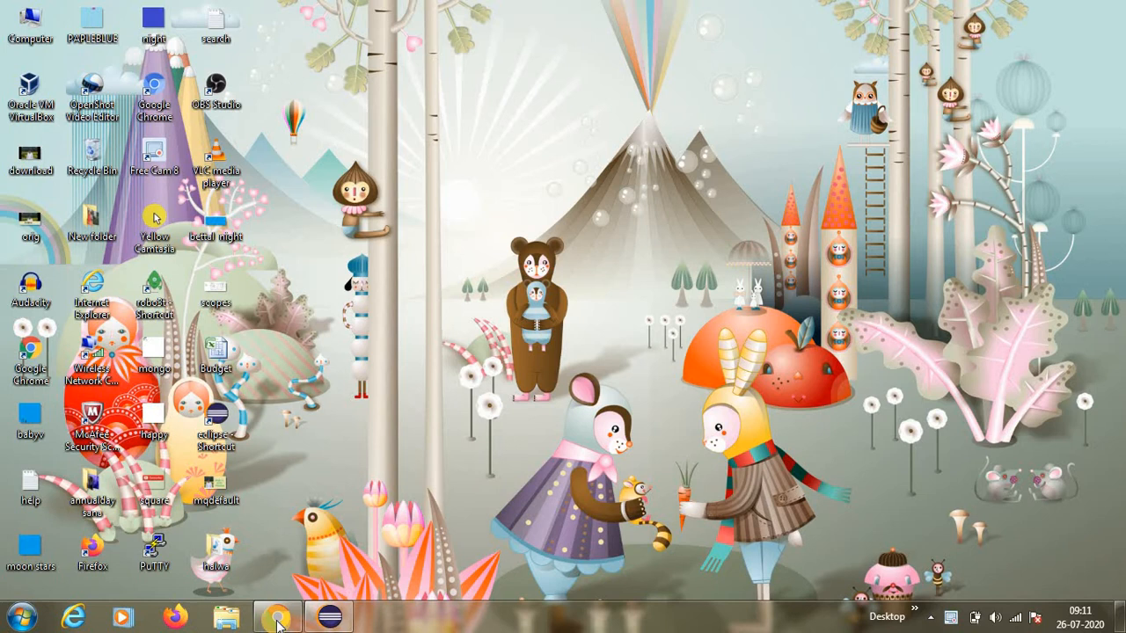
Bring up the Chrome window showing Google results for "vertx java"
{"action": "left_click", "coordinate": [278, 616]}
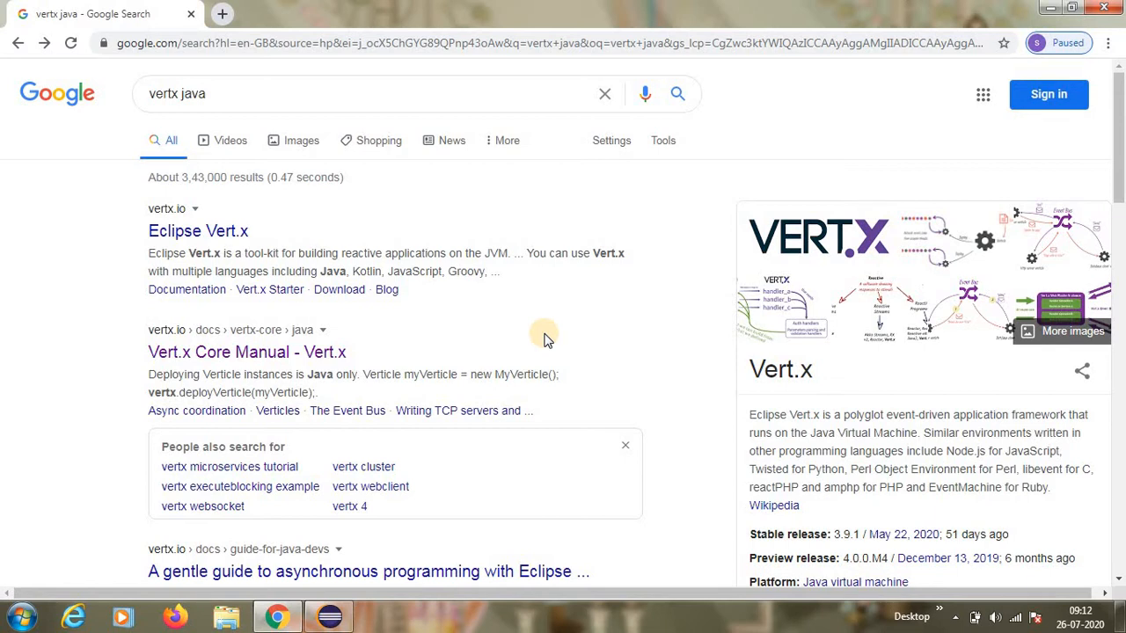
{"action": "mouse_move", "coordinate": [246, 231]}
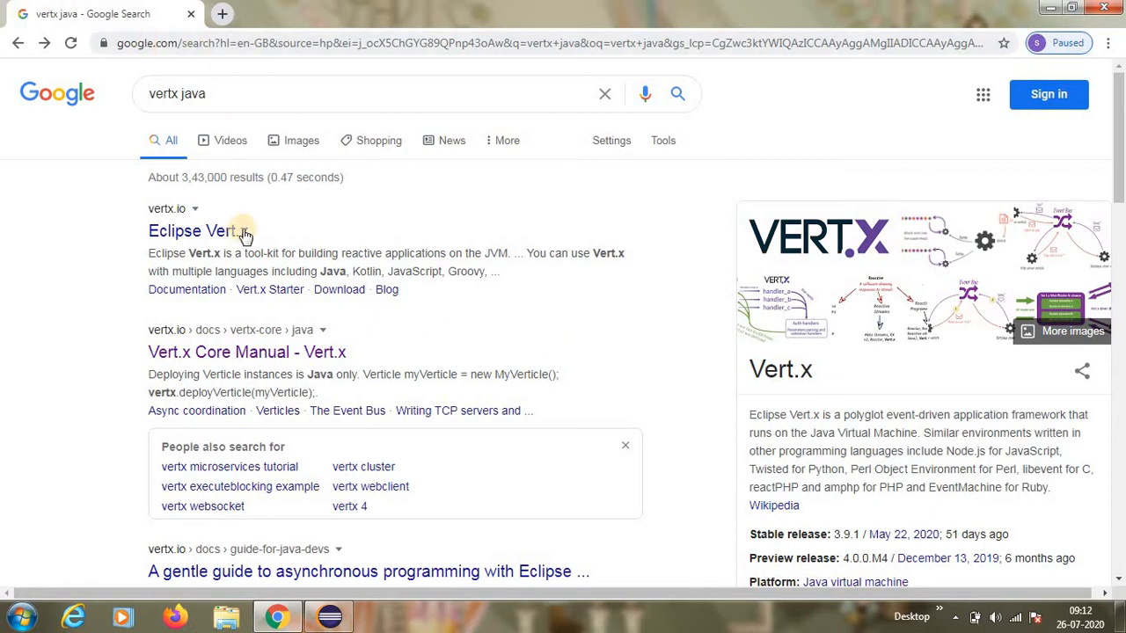
{"action": "mouse_move", "coordinate": [461, 254]}
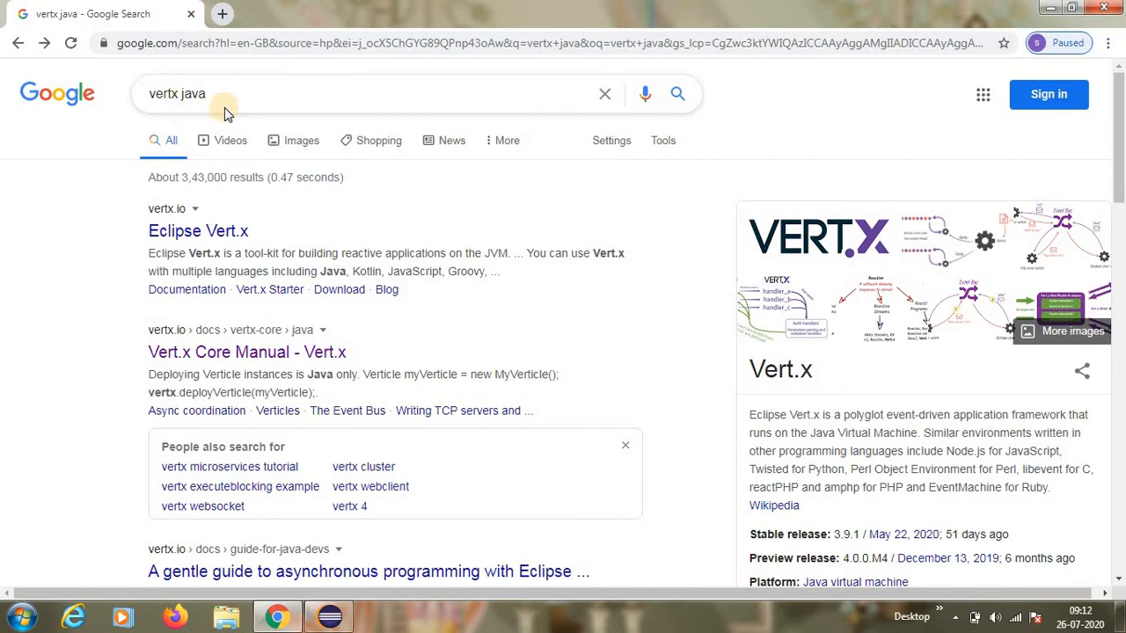
{"action": "mouse_move", "coordinate": [243, 95]}
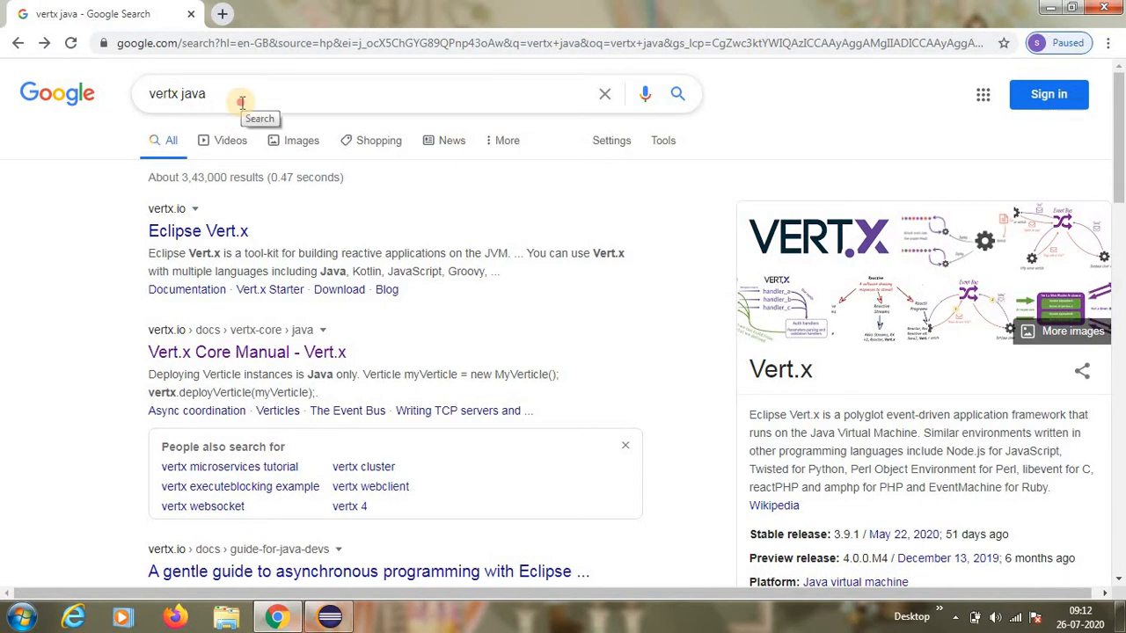
{"action": "mouse_move", "coordinate": [102, 341]}
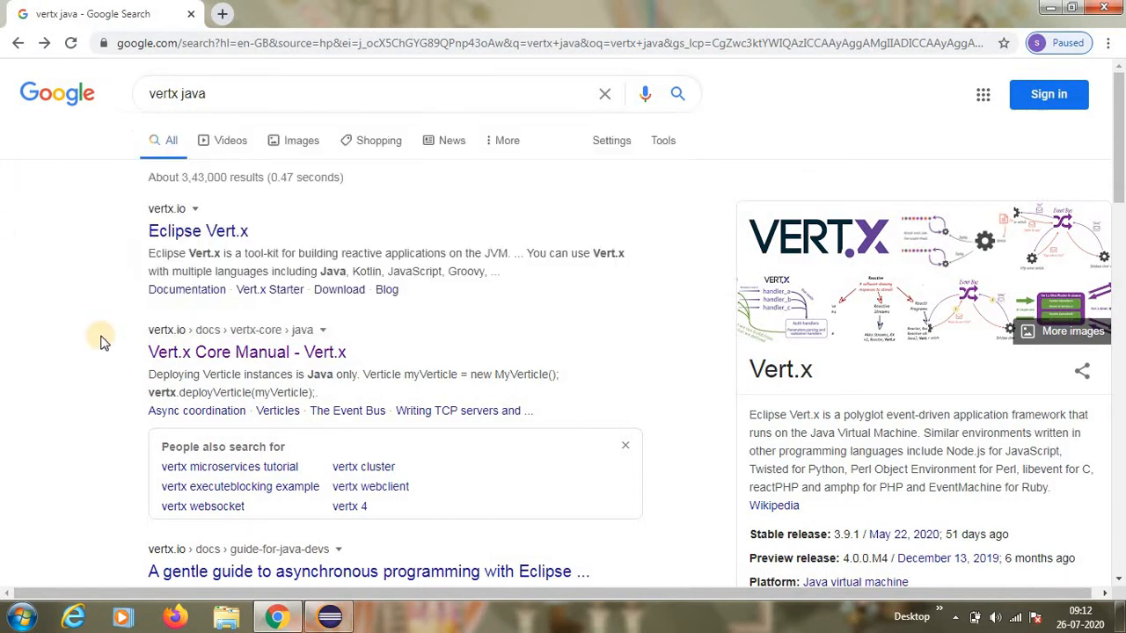
{"action": "mouse_move", "coordinate": [155, 365]}
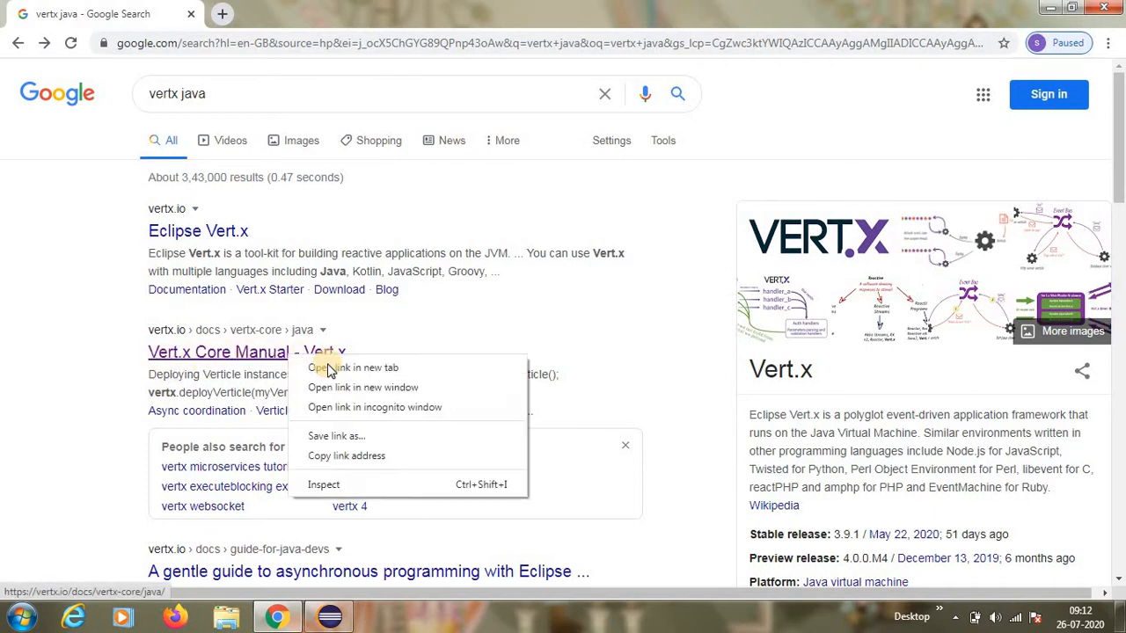
Open the Vert.x Core Manual in a new tab and highlight "Vert.x Core" in its heading
{"action": "left_click", "coordinate": [351, 368]}
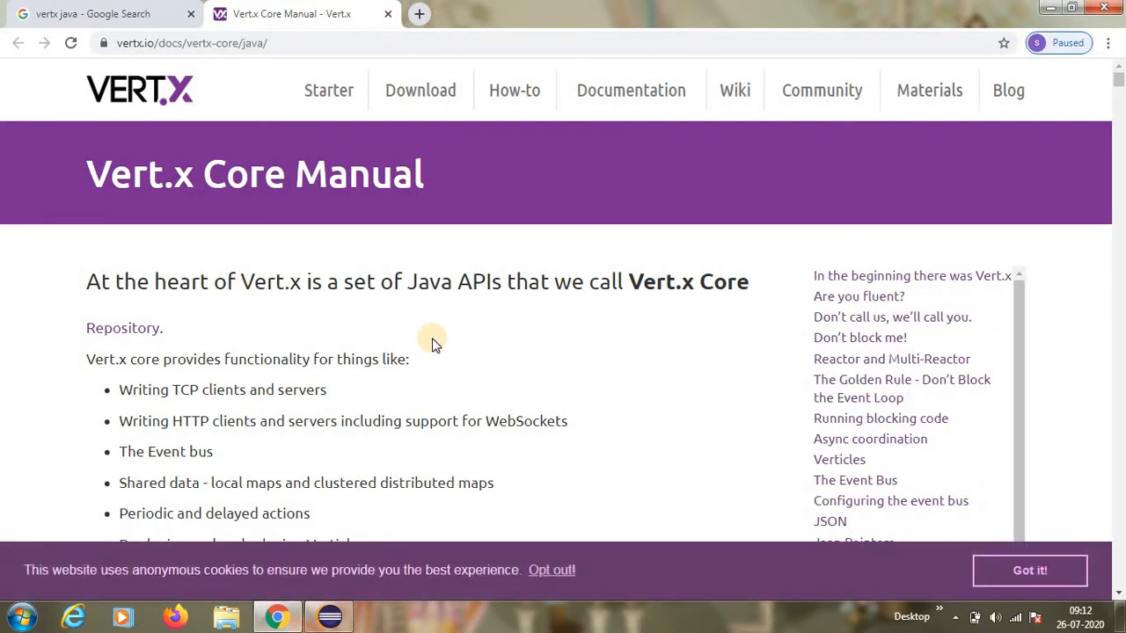
{"action": "mouse_move", "coordinate": [162, 310]}
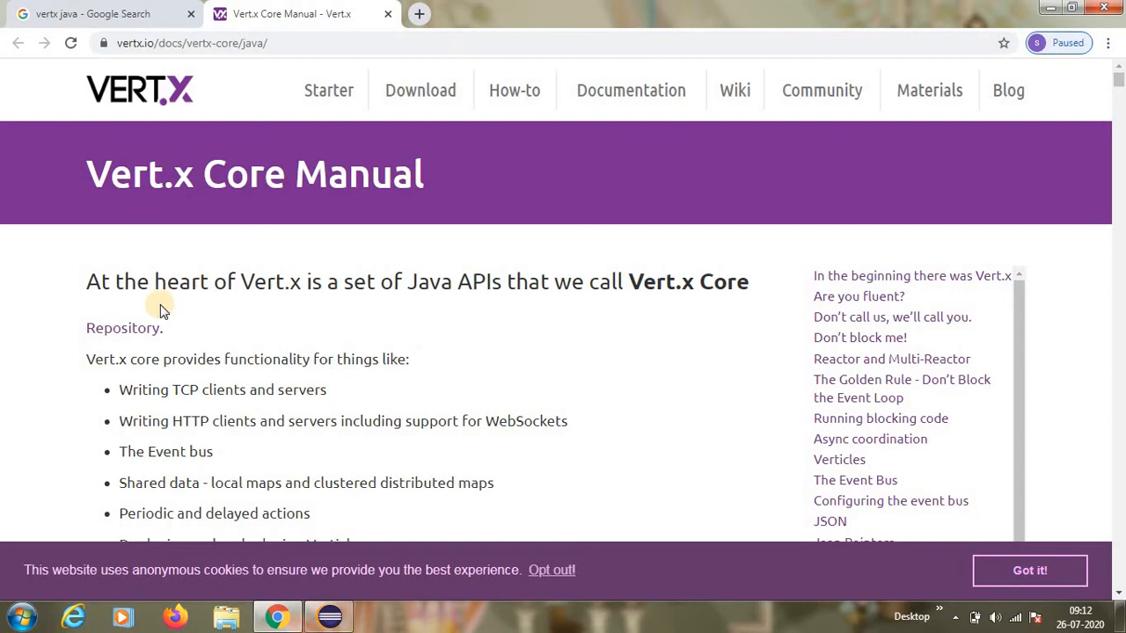
{"action": "mouse_move", "coordinate": [348, 299]}
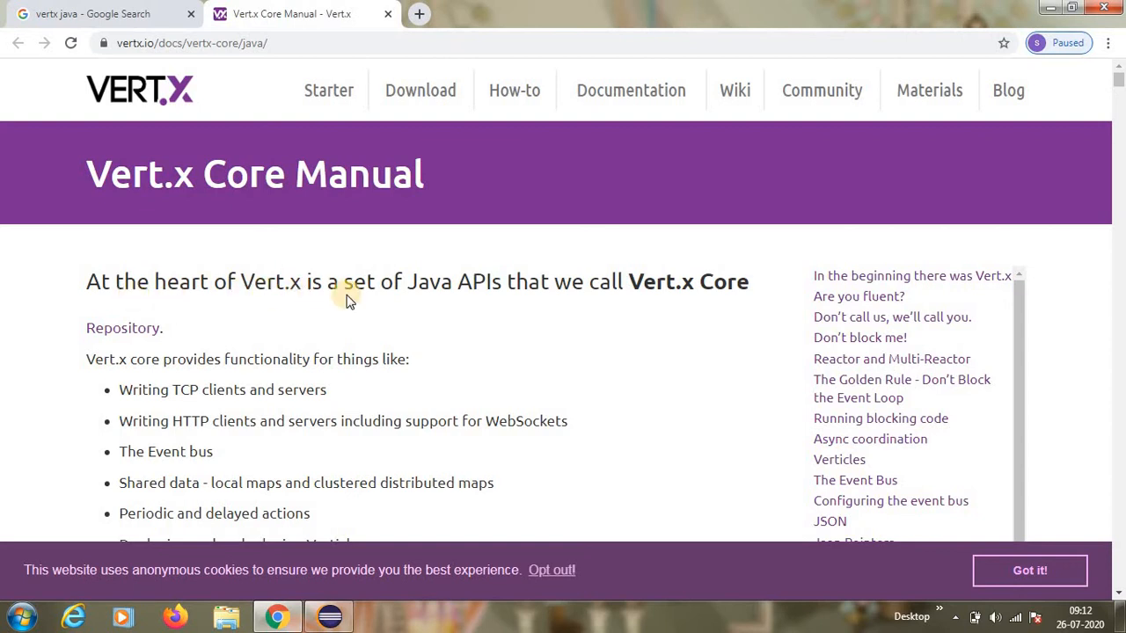
{"action": "mouse_move", "coordinate": [614, 296]}
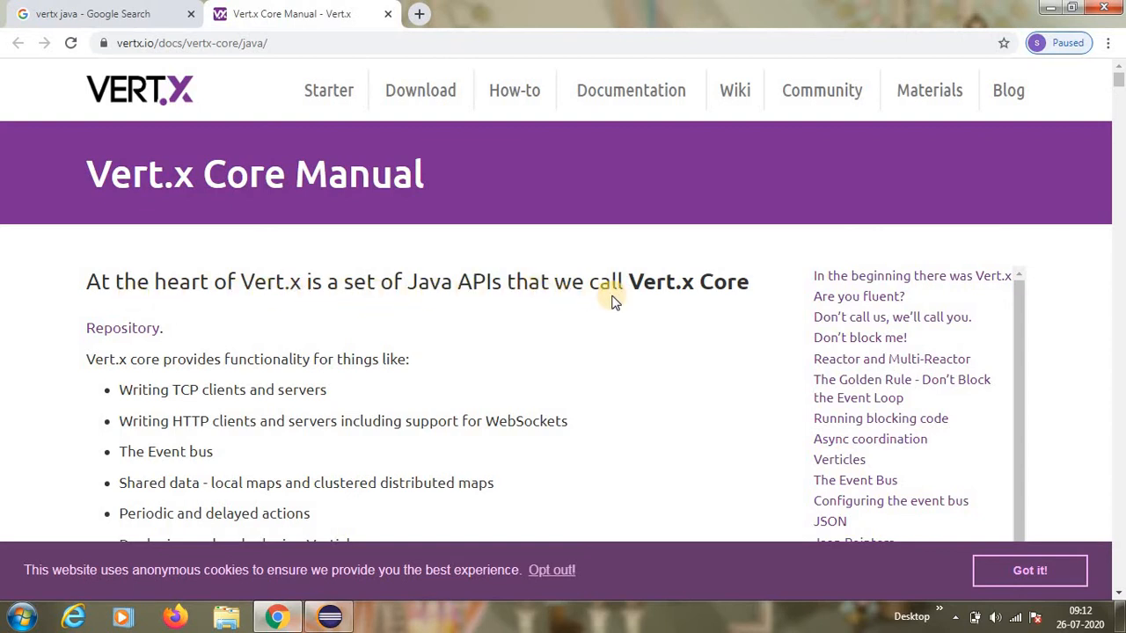
{"action": "double_click", "coordinate": [690, 282]}
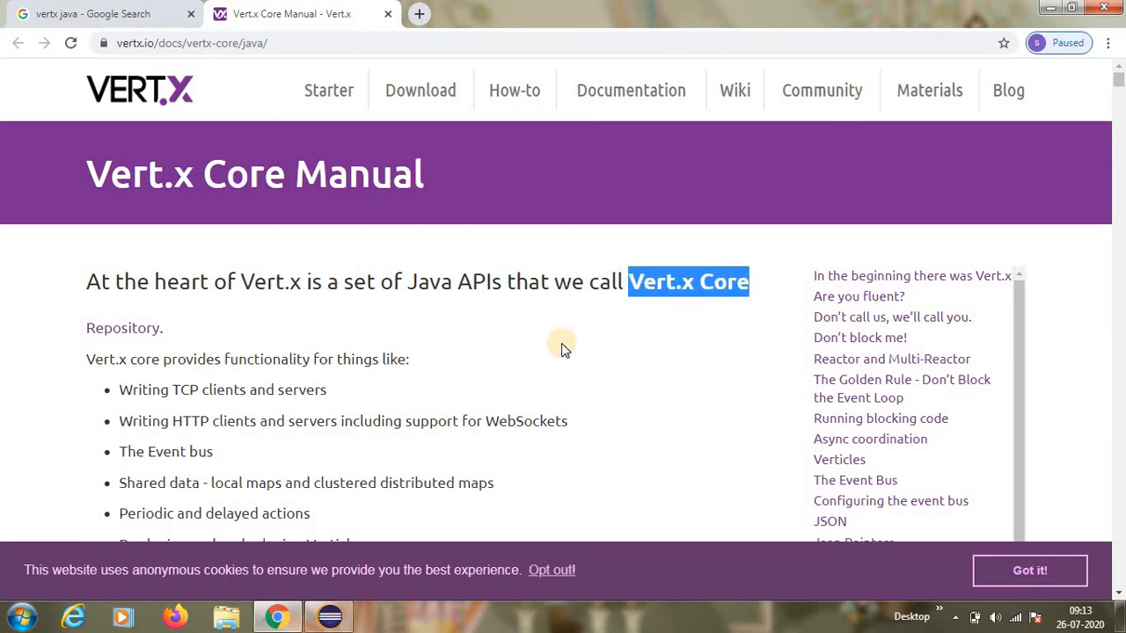
{"action": "scroll", "scroll_direction": "down", "scroll_amount": 3}
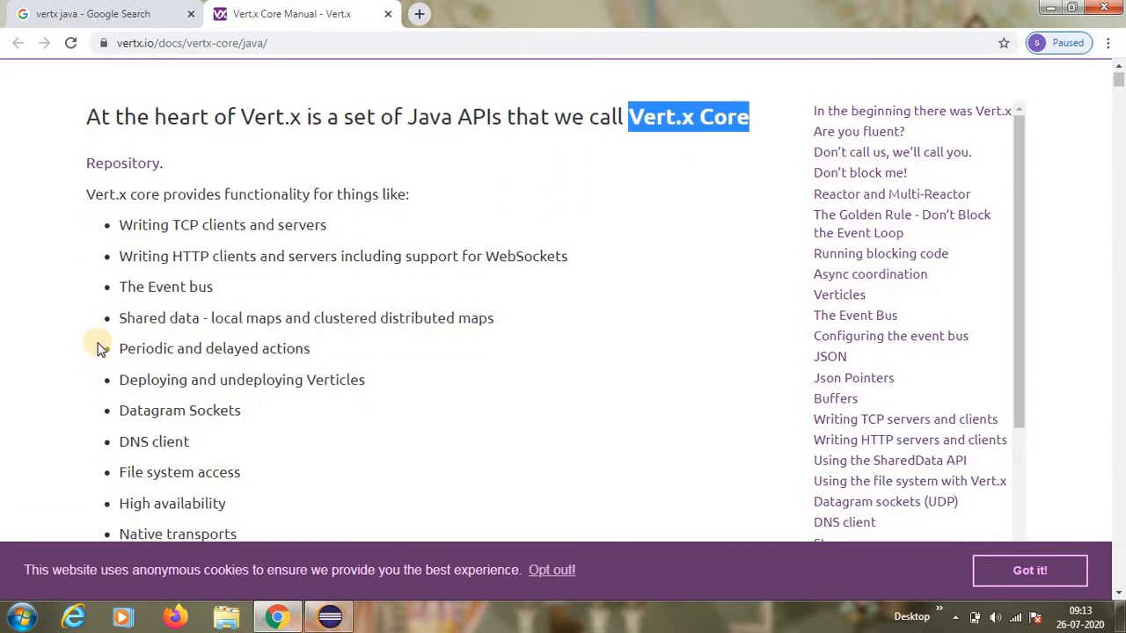
{"action": "scroll", "scroll_direction": "down", "scroll_amount": 3}
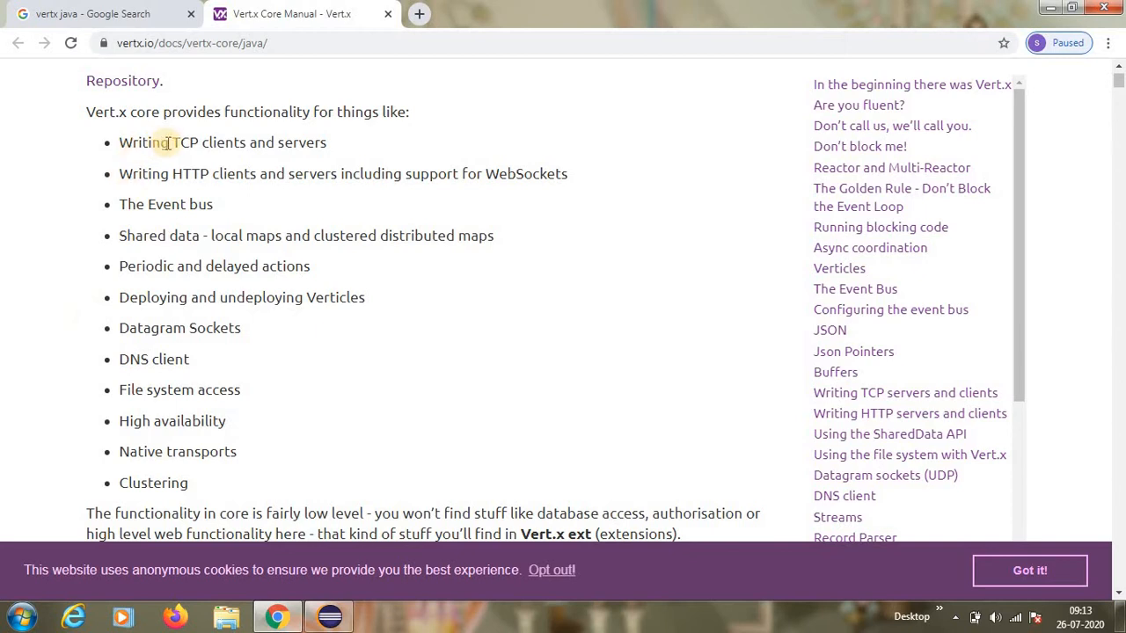
{"action": "mouse_move", "coordinate": [371, 142]}
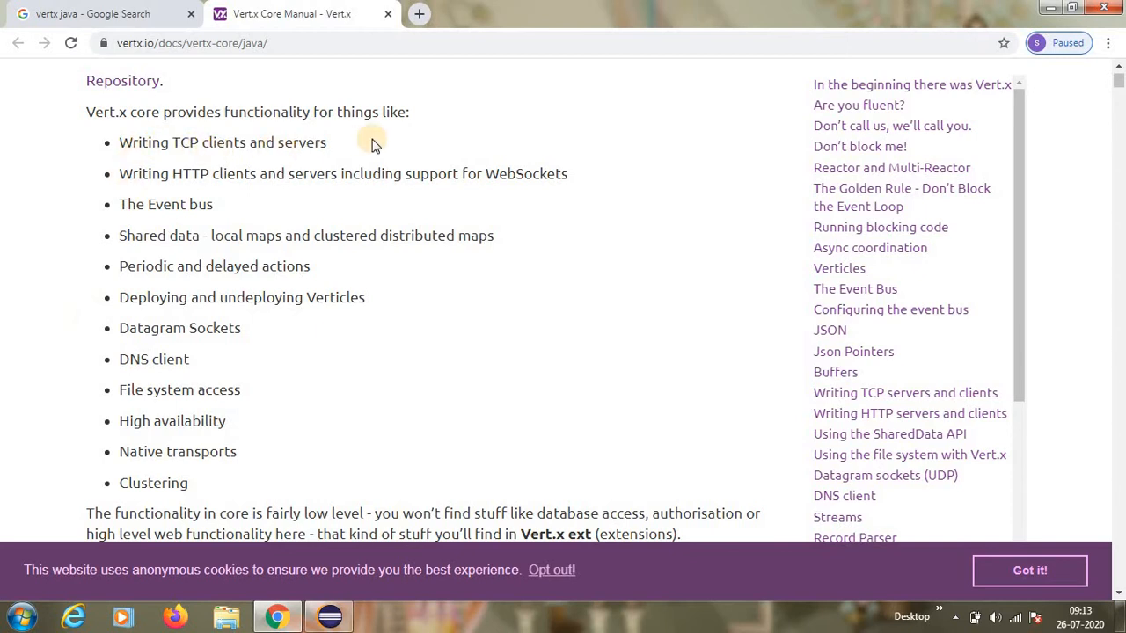
{"action": "double_click", "coordinate": [190, 174]}
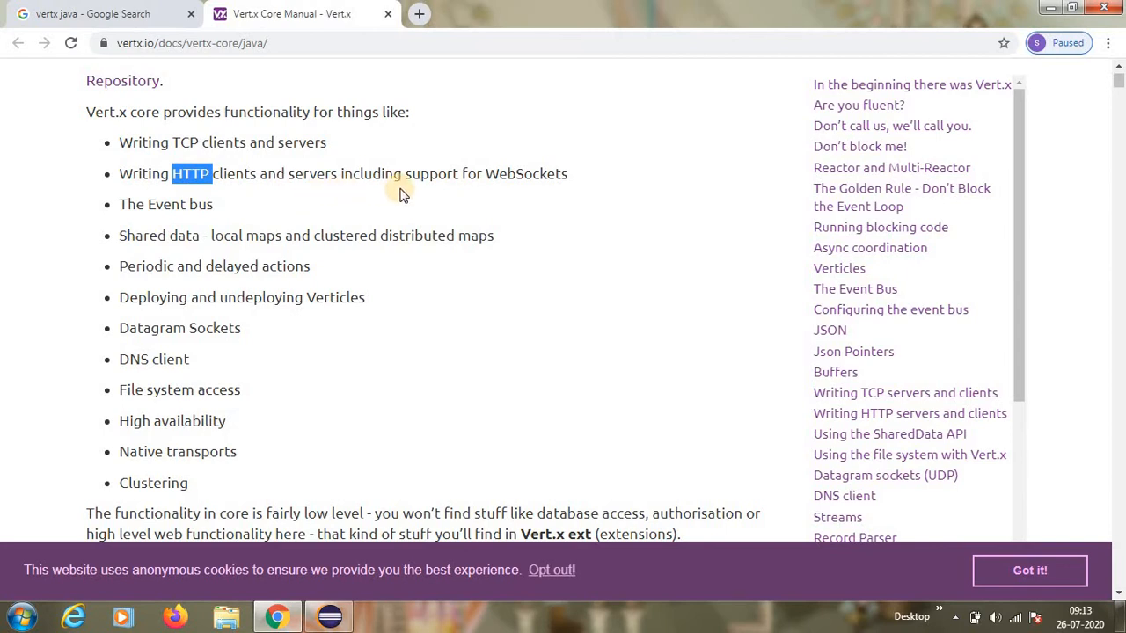
{"action": "double_click", "coordinate": [526, 174]}
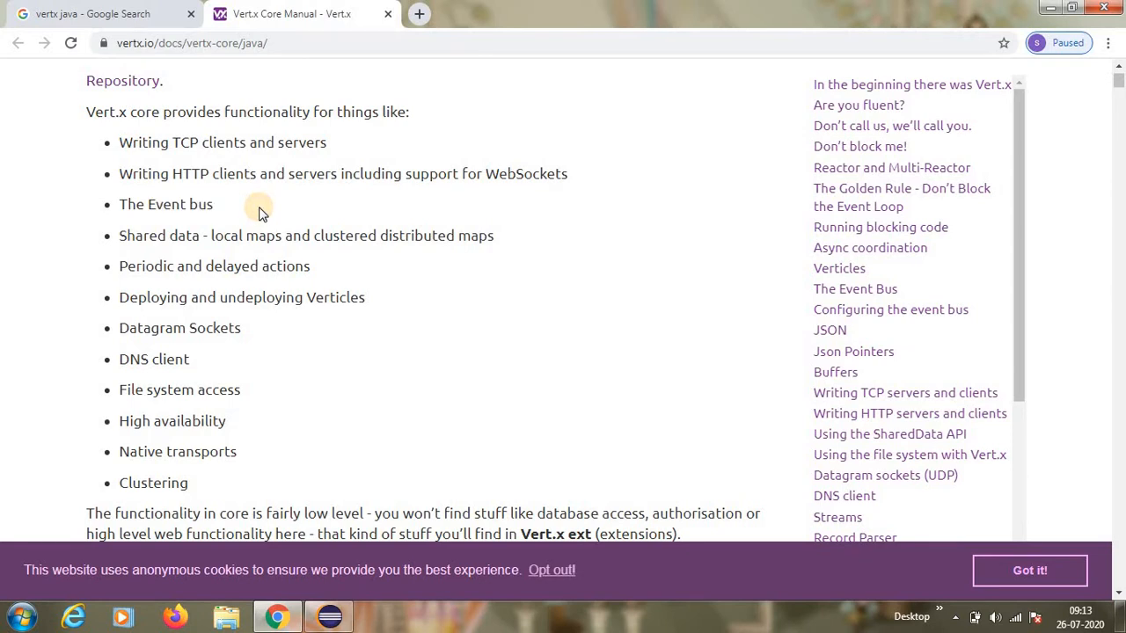
{"action": "double_click", "coordinate": [176, 204]}
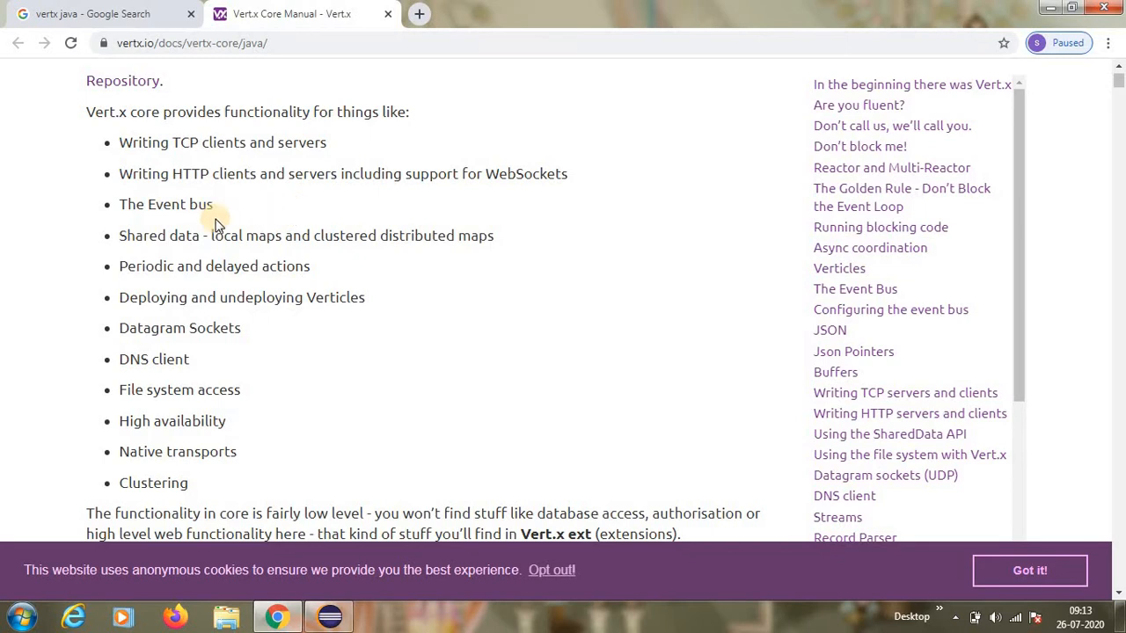
{"action": "mouse_move", "coordinate": [167, 257]}
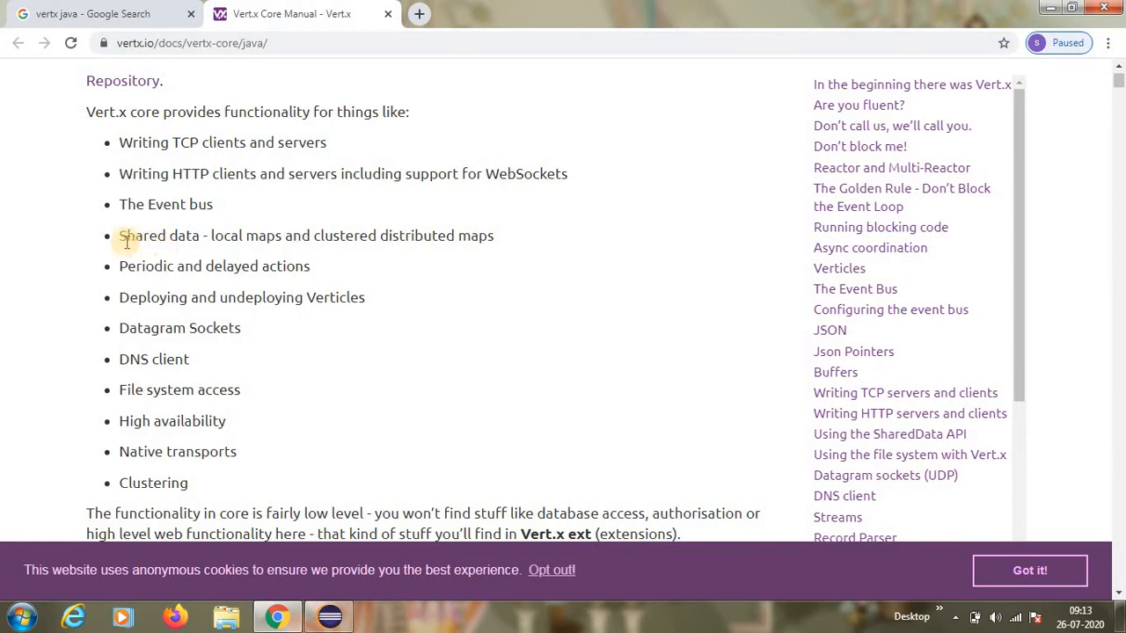
{"action": "mouse_move", "coordinate": [232, 255]}
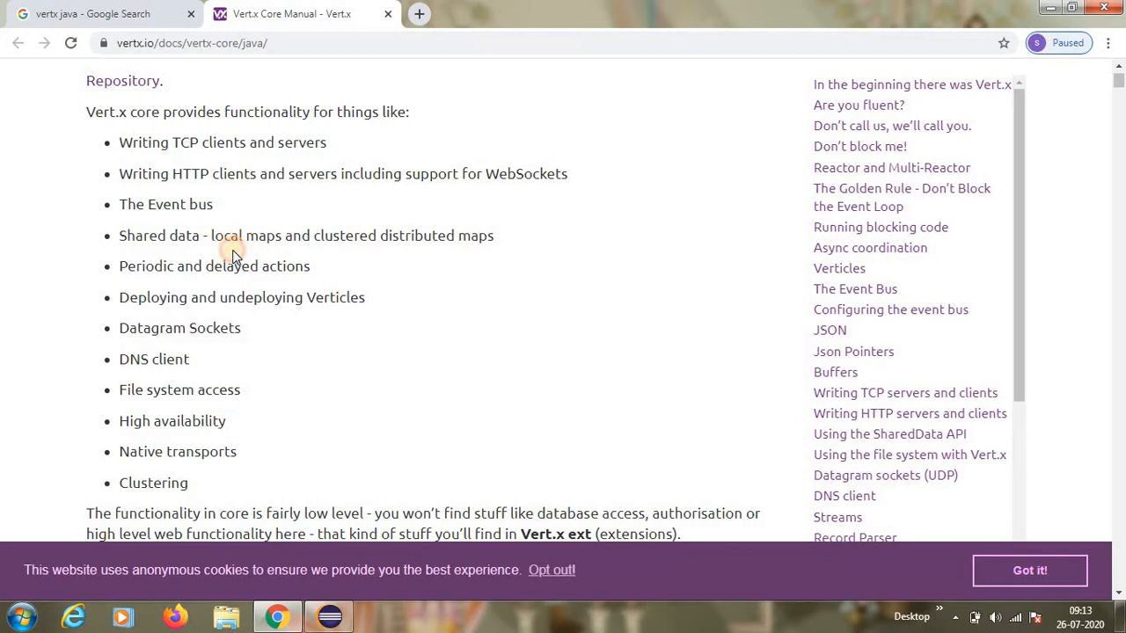
{"action": "mouse_move", "coordinate": [104, 282]}
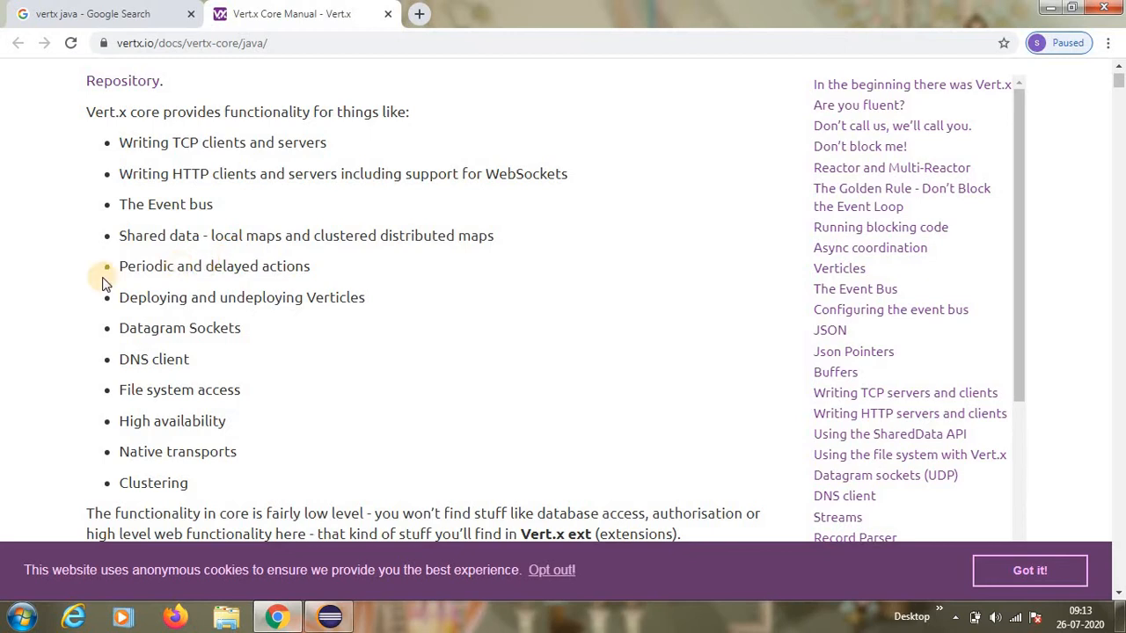
{"action": "double_click", "coordinate": [285, 265]}
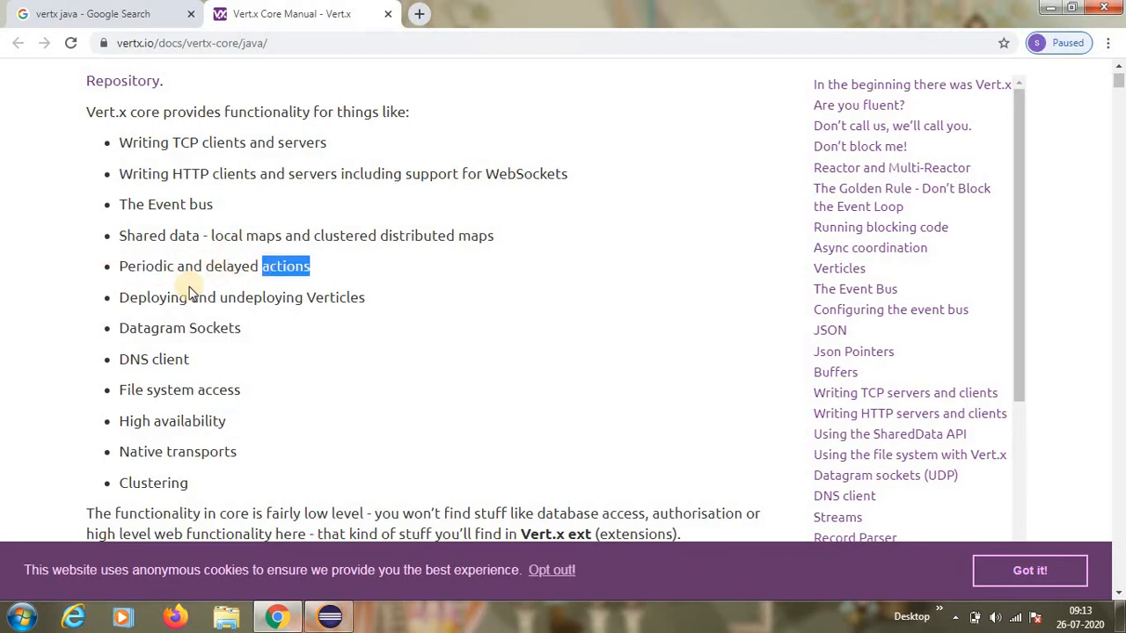
{"action": "scroll", "scroll_direction": "down", "scroll_amount": 3}
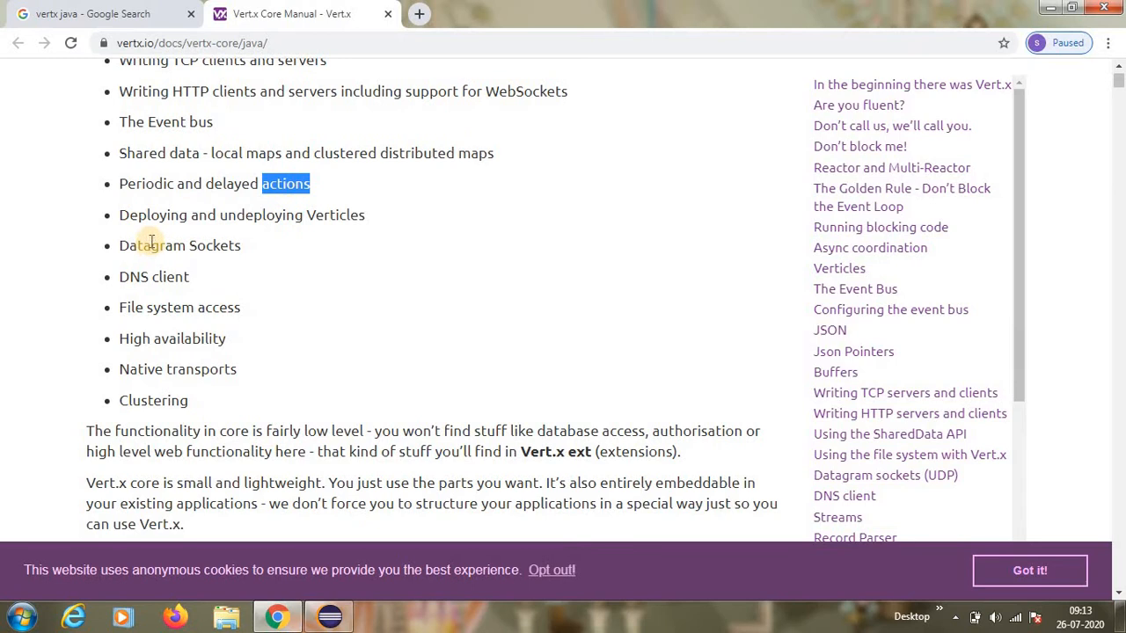
{"action": "mouse_move", "coordinate": [296, 228]}
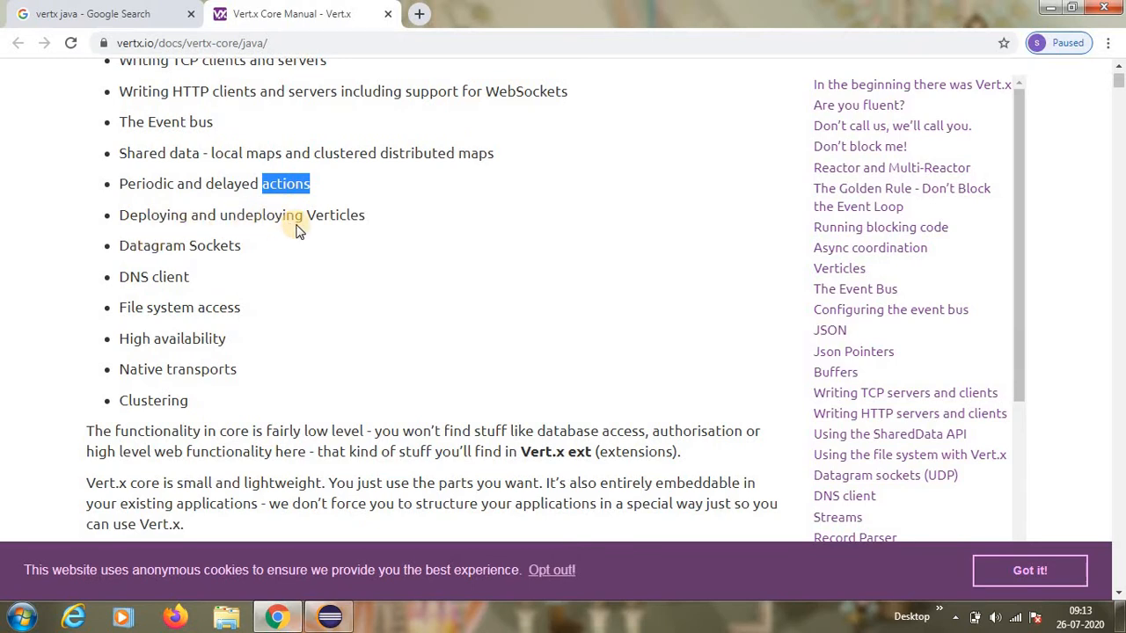
{"action": "double_click", "coordinate": [155, 276]}
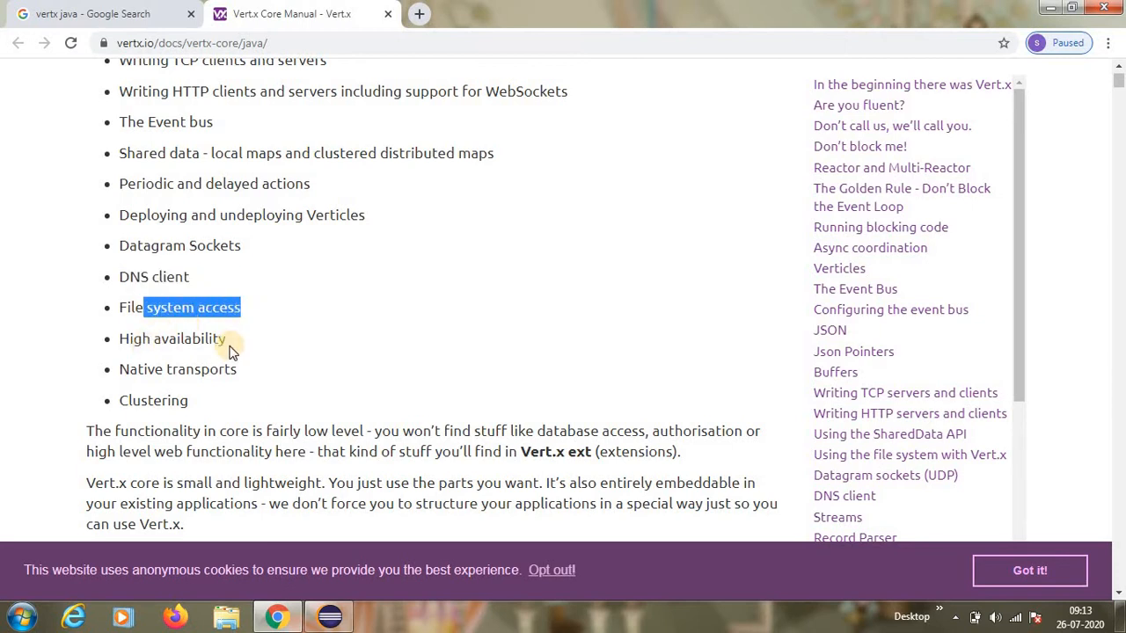
{"action": "mouse_move", "coordinate": [195, 401]}
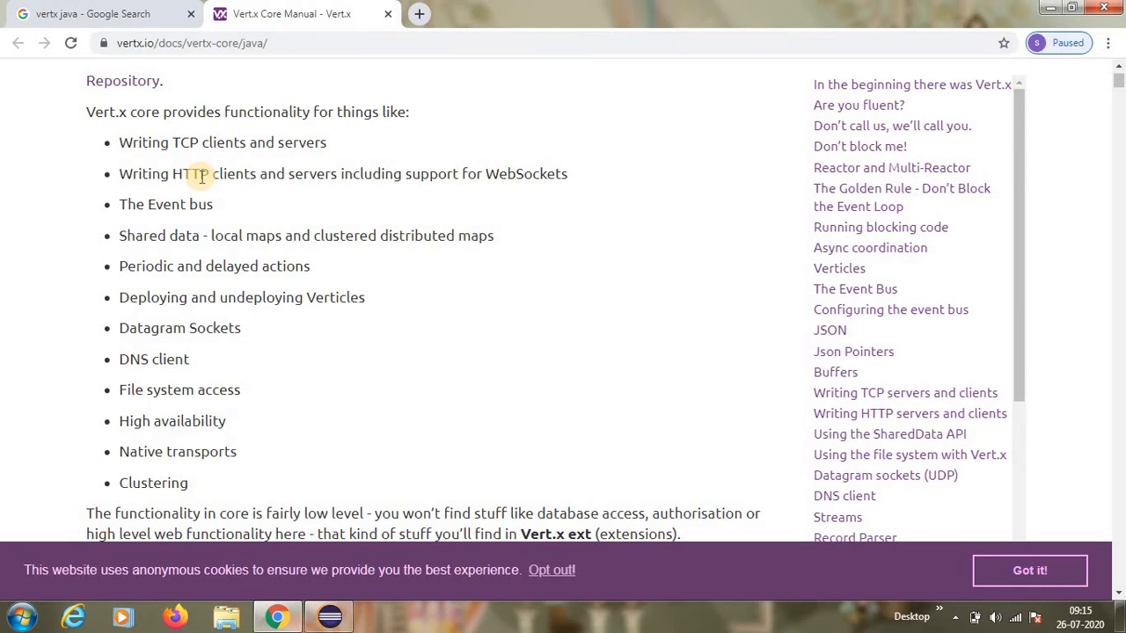
{"action": "mouse_move", "coordinate": [276, 236]}
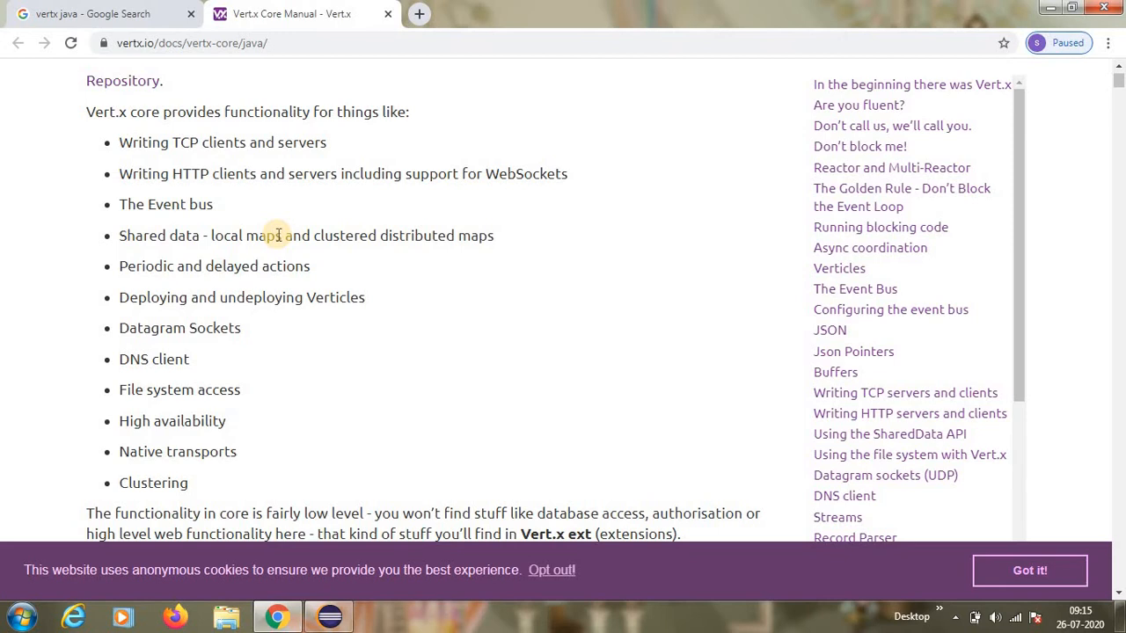
{"action": "mouse_move", "coordinate": [296, 296]}
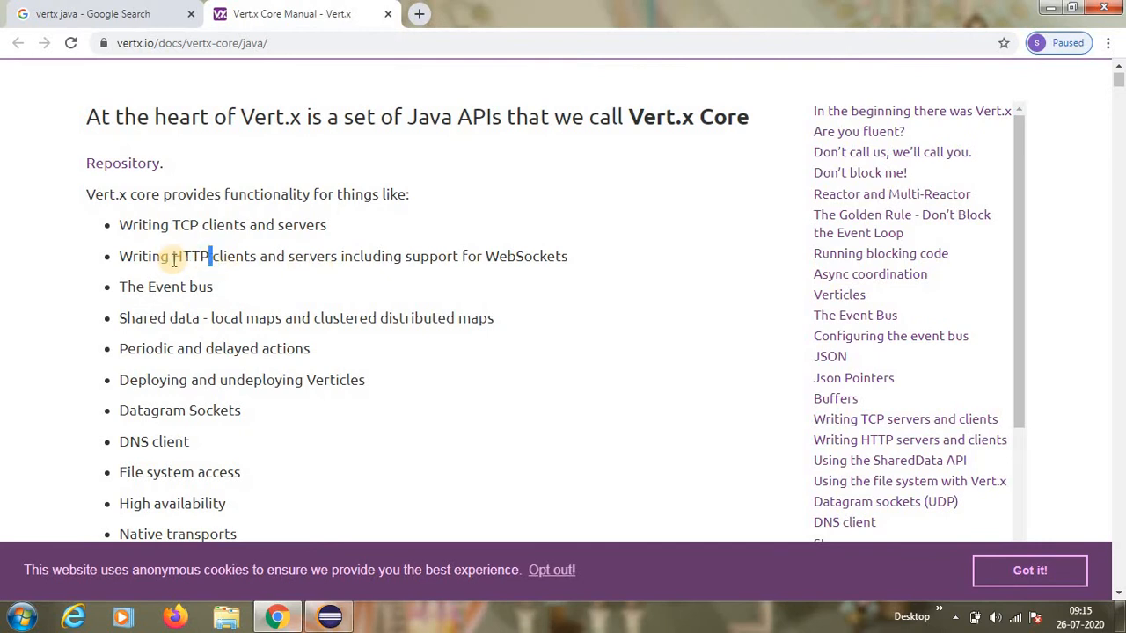
{"action": "double_click", "coordinate": [190, 257]}
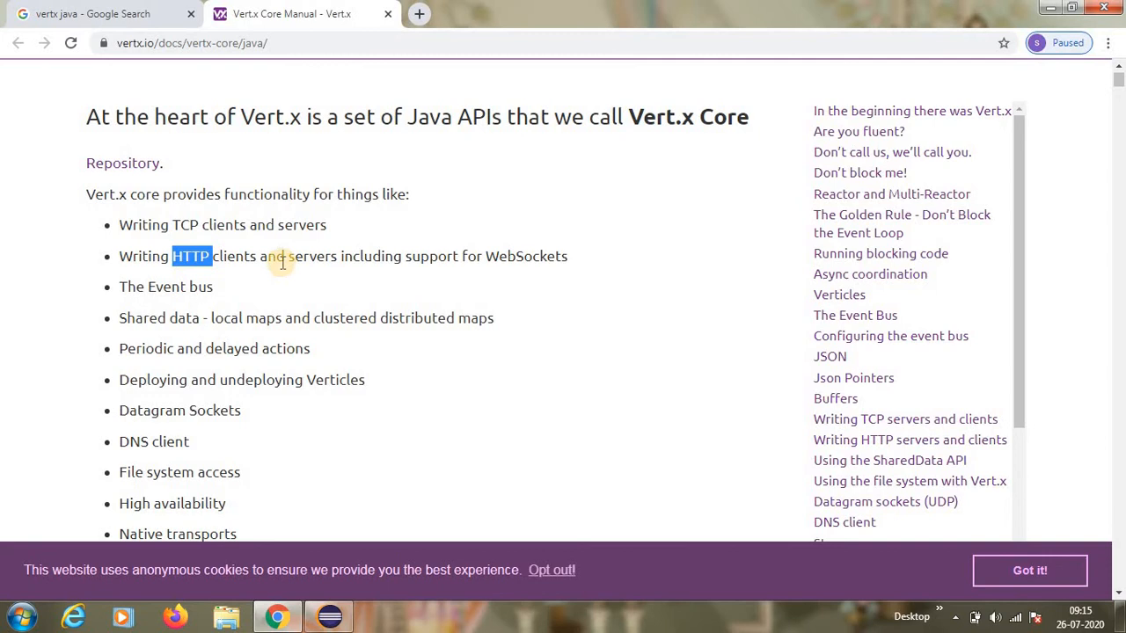
{"action": "mouse_move", "coordinate": [377, 256]}
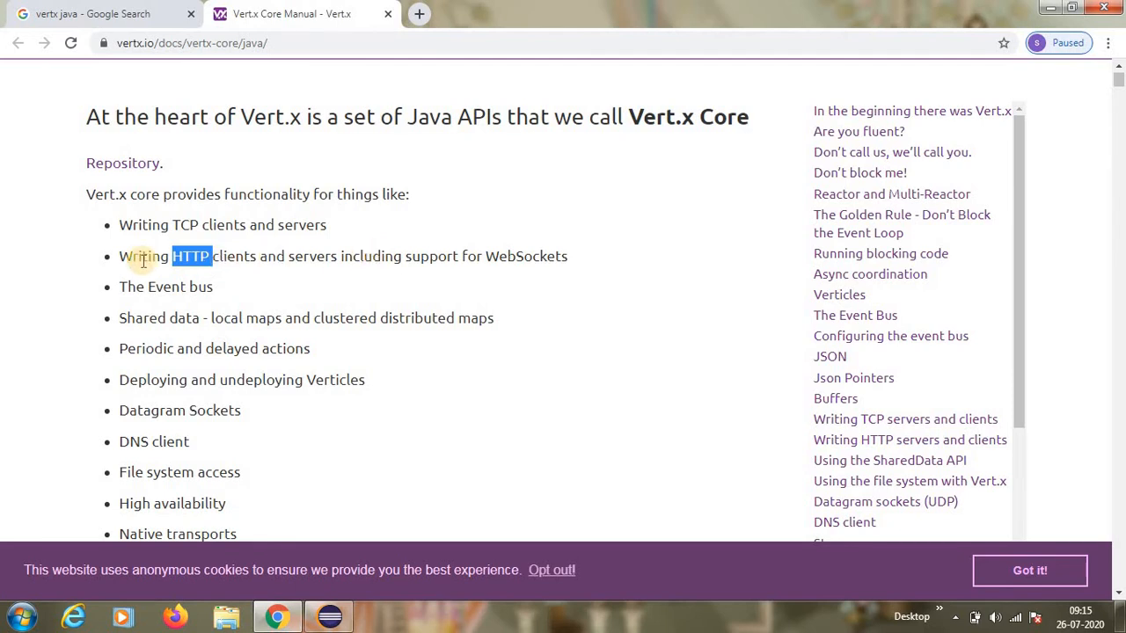
{"action": "mouse_move", "coordinate": [454, 281]}
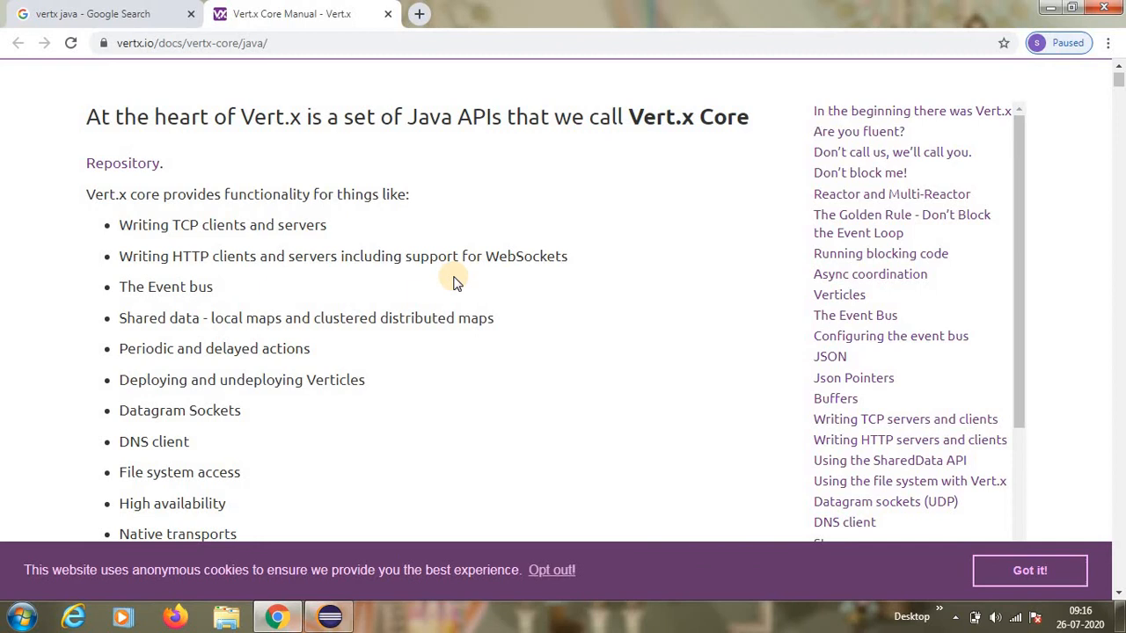
{"action": "mouse_move", "coordinate": [380, 244]}
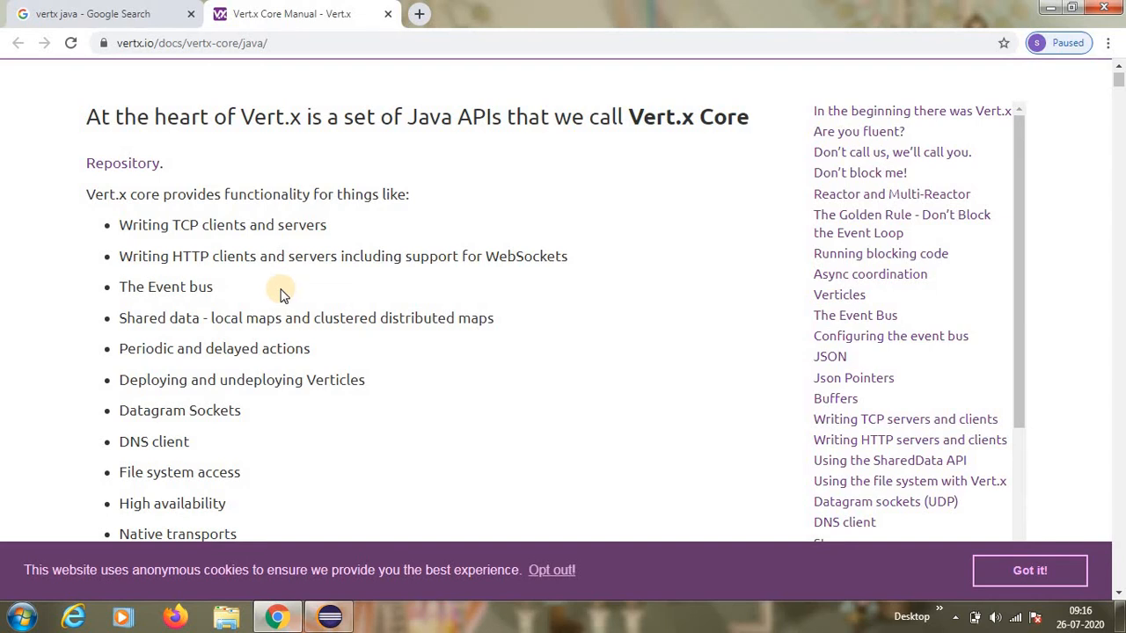
{"action": "mouse_move", "coordinate": [281, 295]}
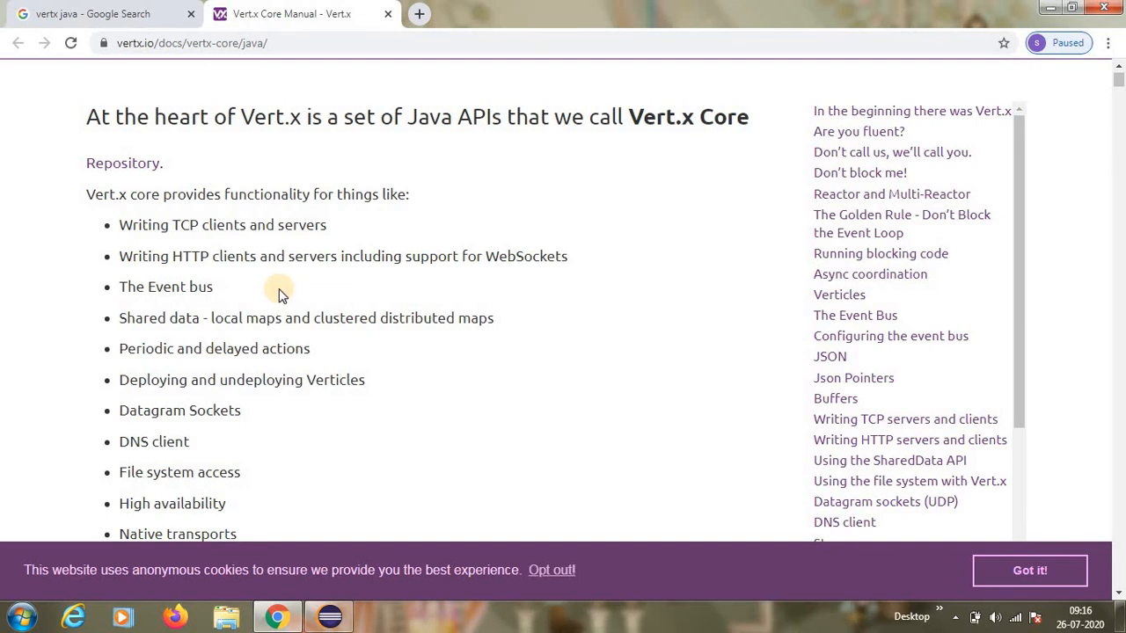
{"action": "mouse_move", "coordinate": [355, 290]}
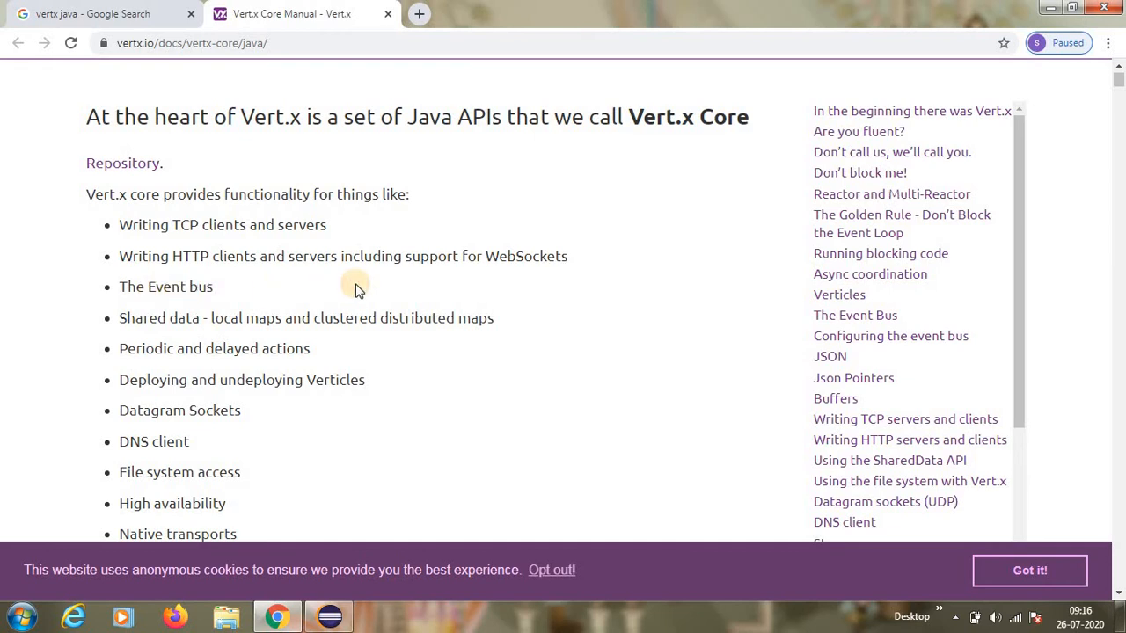